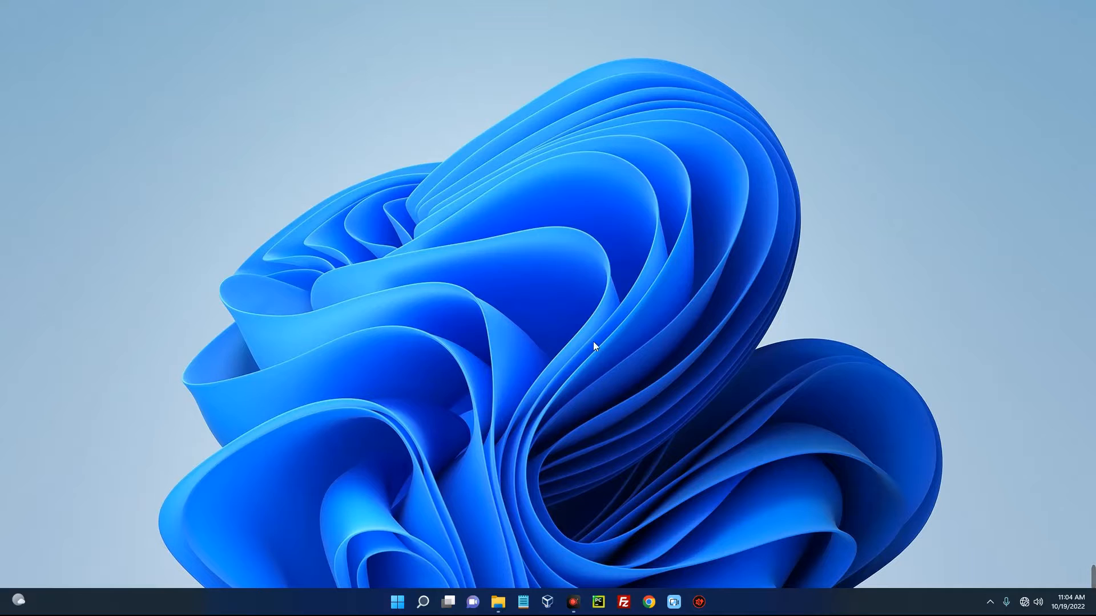
mouse_move(681, 585)
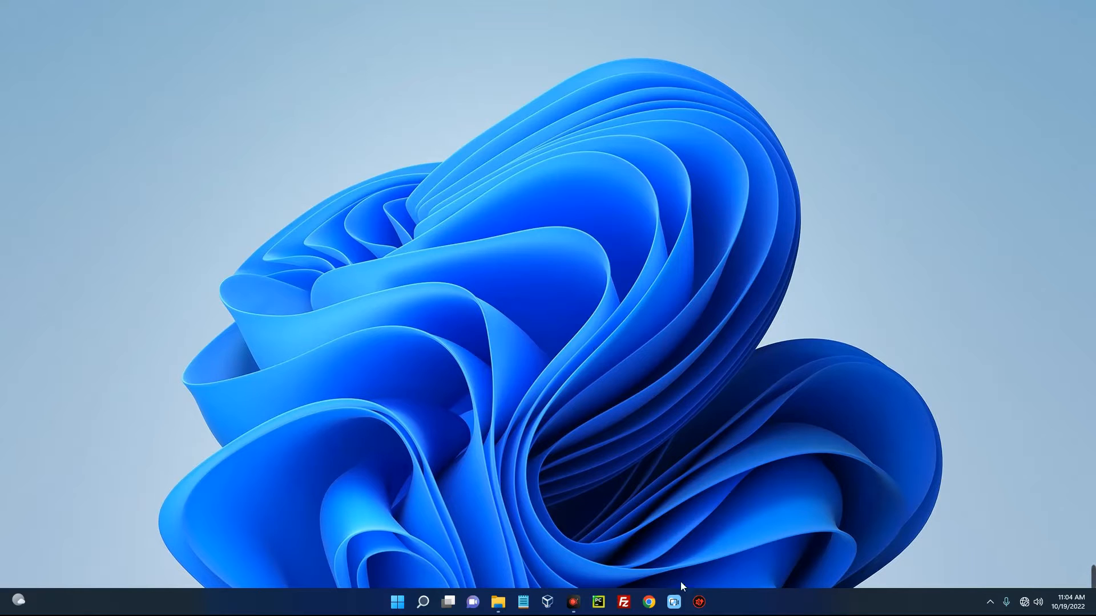
Launch Chrome and run a Google search for 'Download Delphi'
click(648, 602)
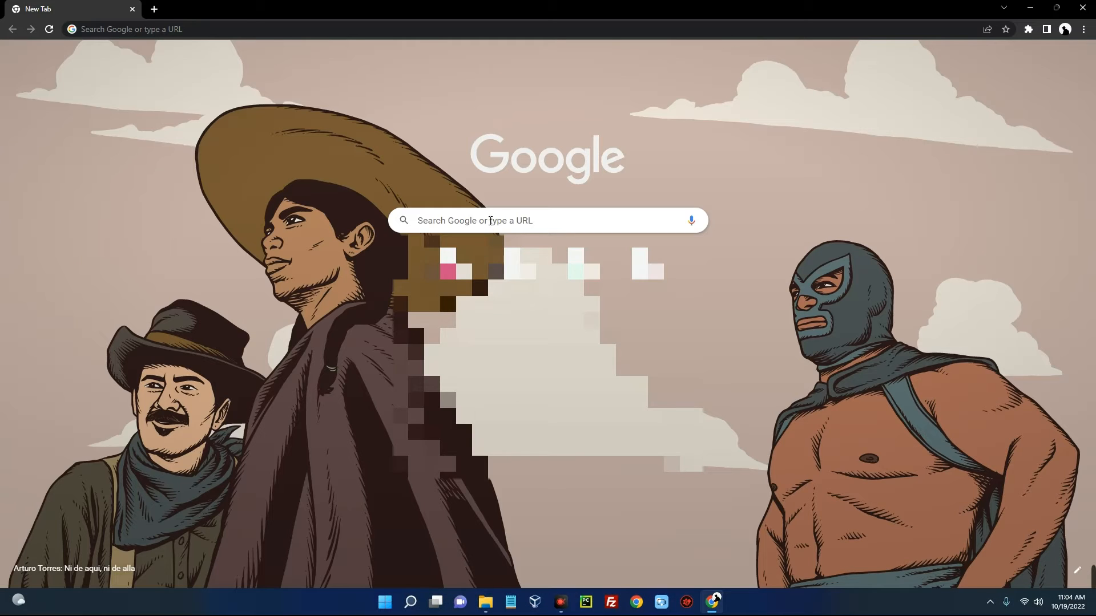
text(Download lua windows)
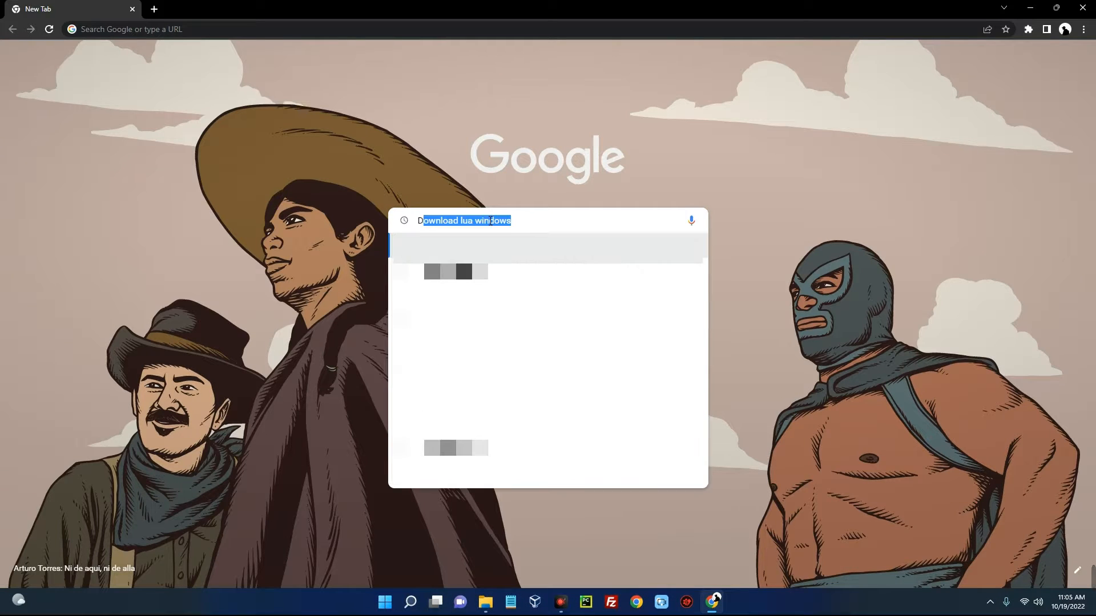
text(Download De)
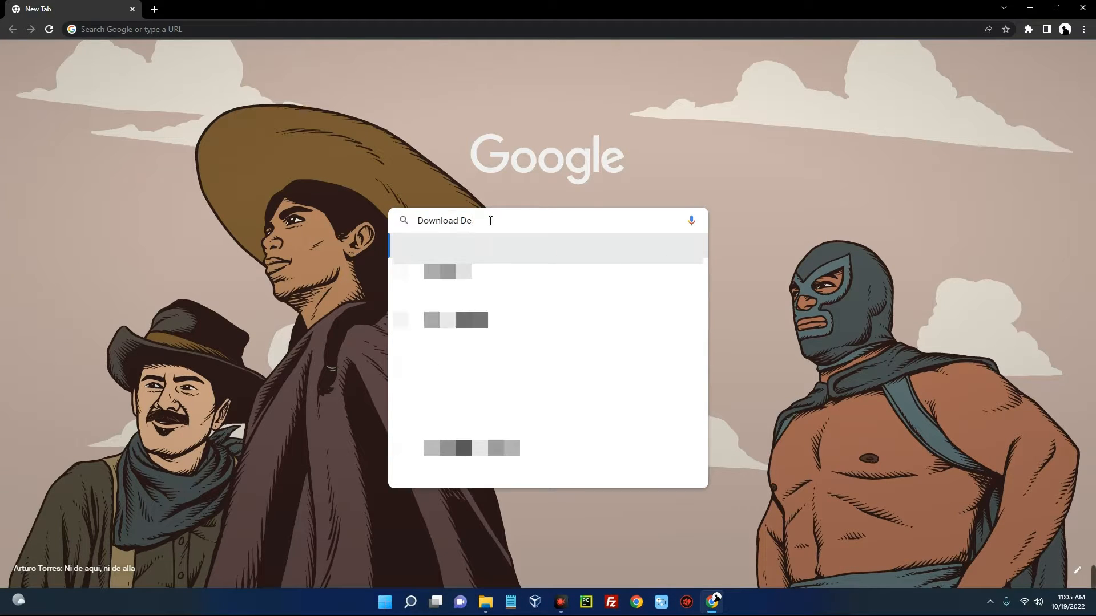
key(Enter)
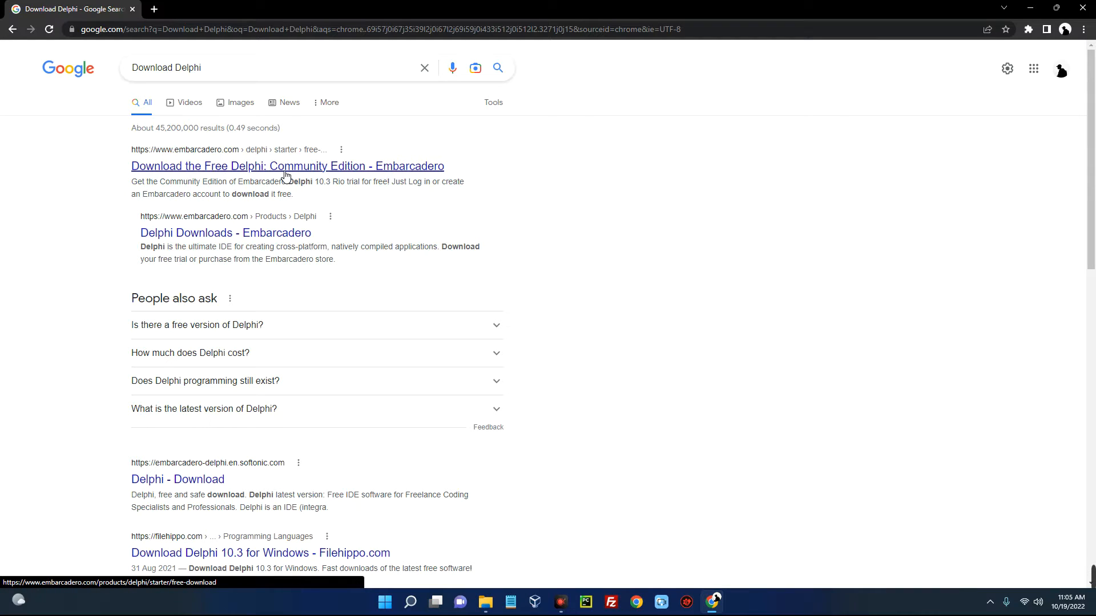
Open Embarcadero's free Delphi Community Edition page and switch its form to existing-account log in
click(286, 166)
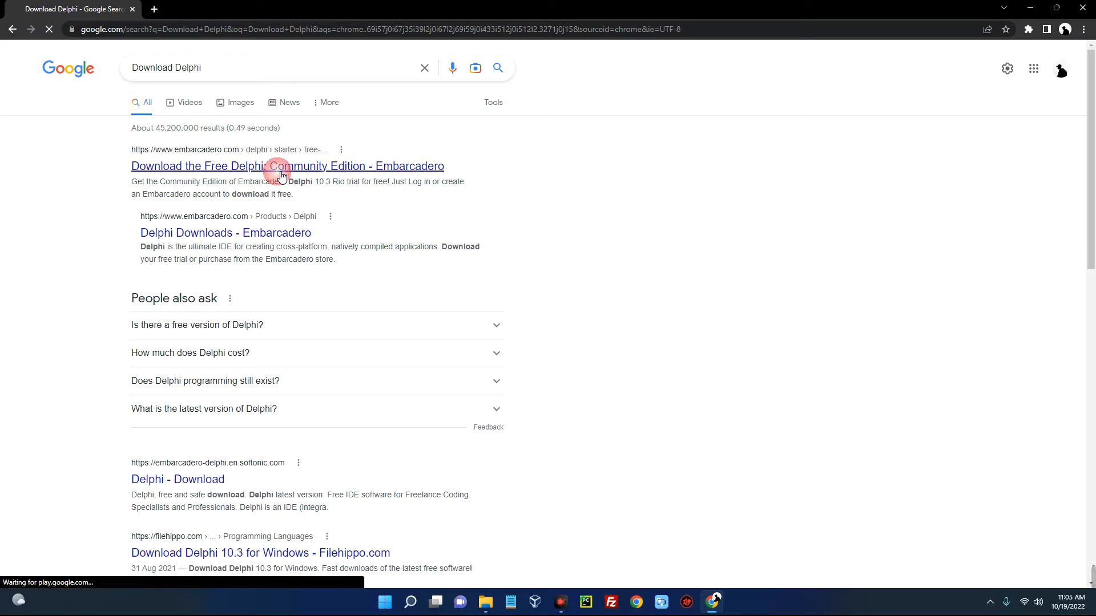
click(287, 166)
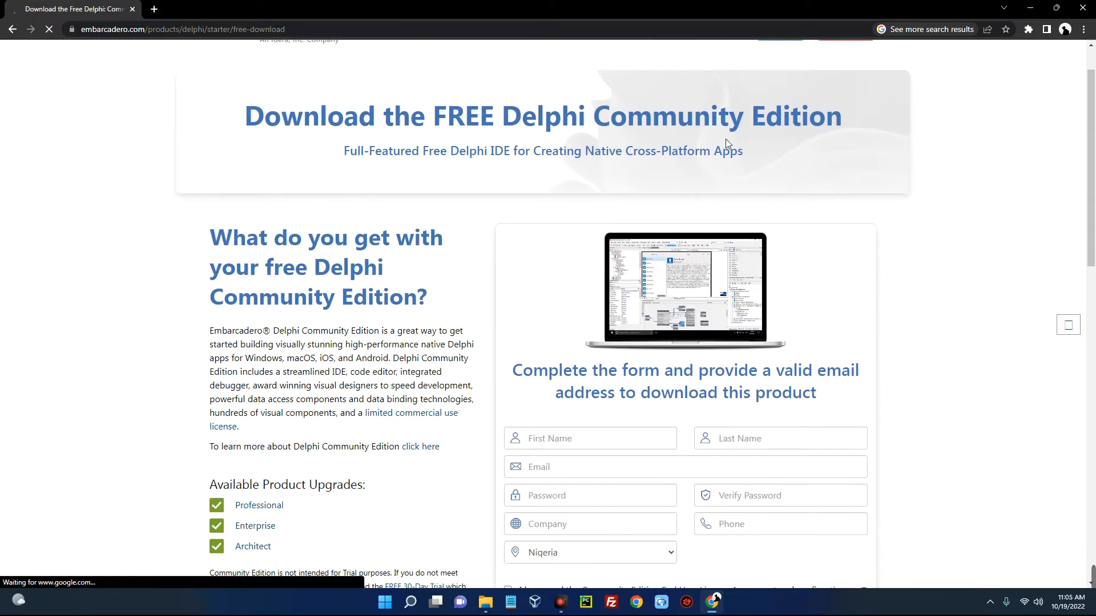
scroll(down, 3)
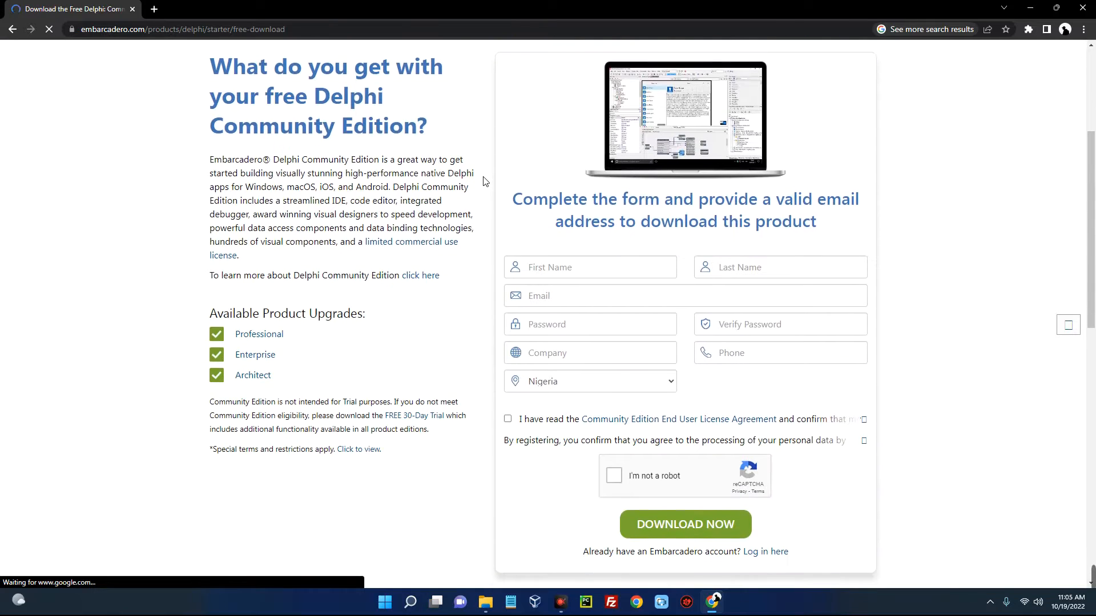
scroll(up, 3)
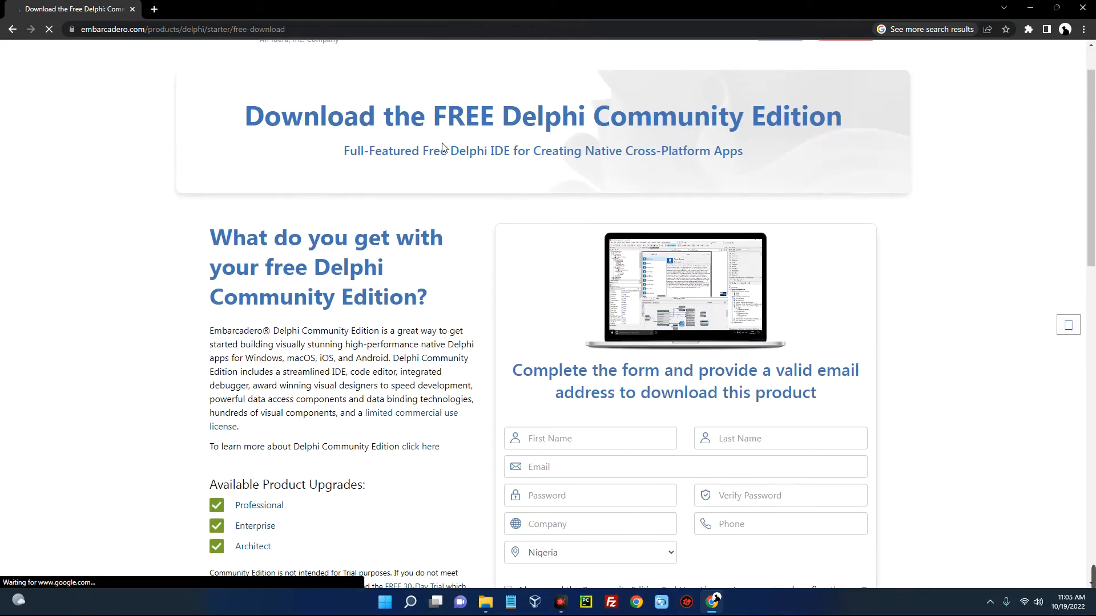
scroll(down, 3)
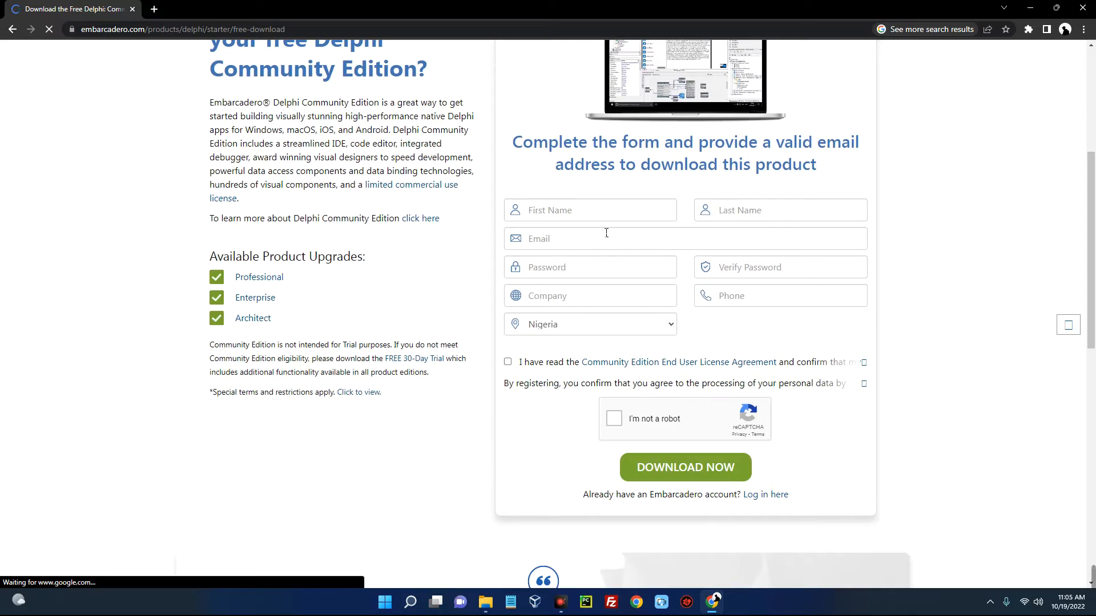
click(589, 210)
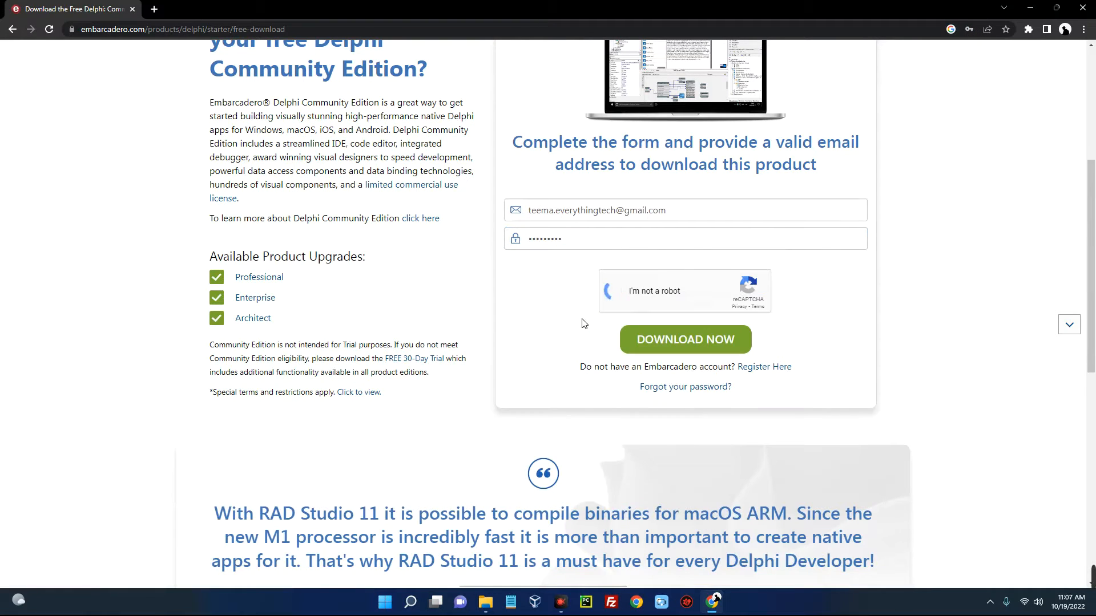
Submit the sign-in and download the 136 MB RAD Studio installer through IDM
click(684, 340)
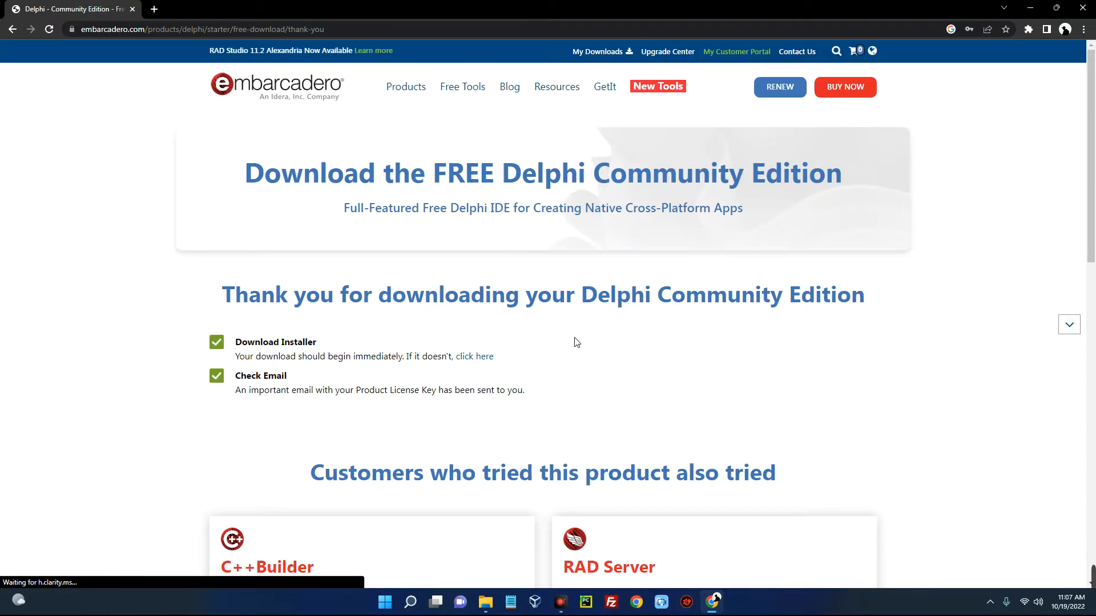
scroll(down, 3)
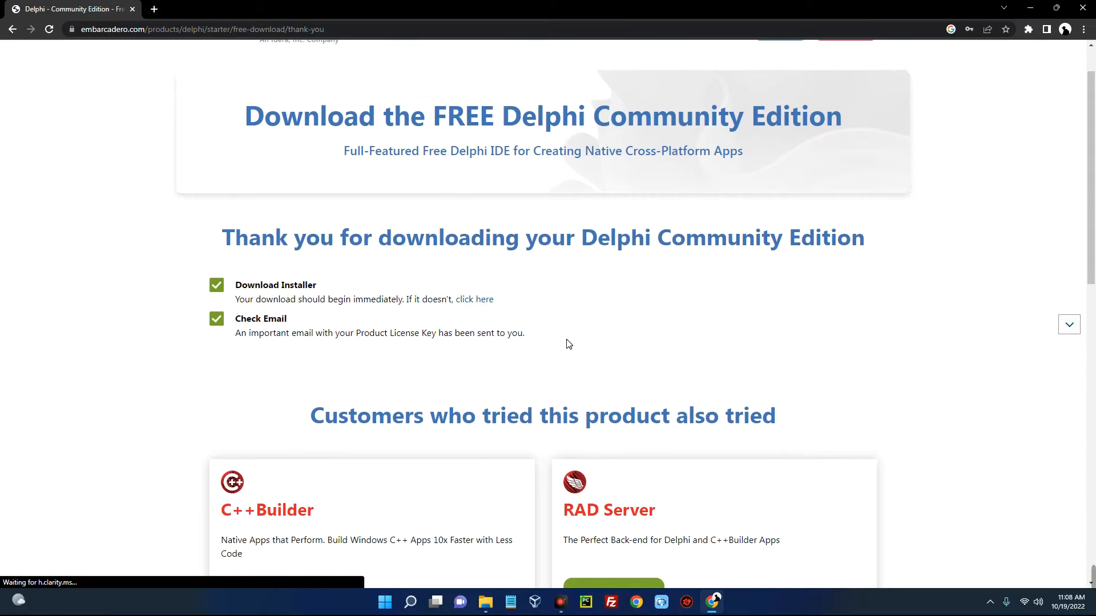
click(474, 299)
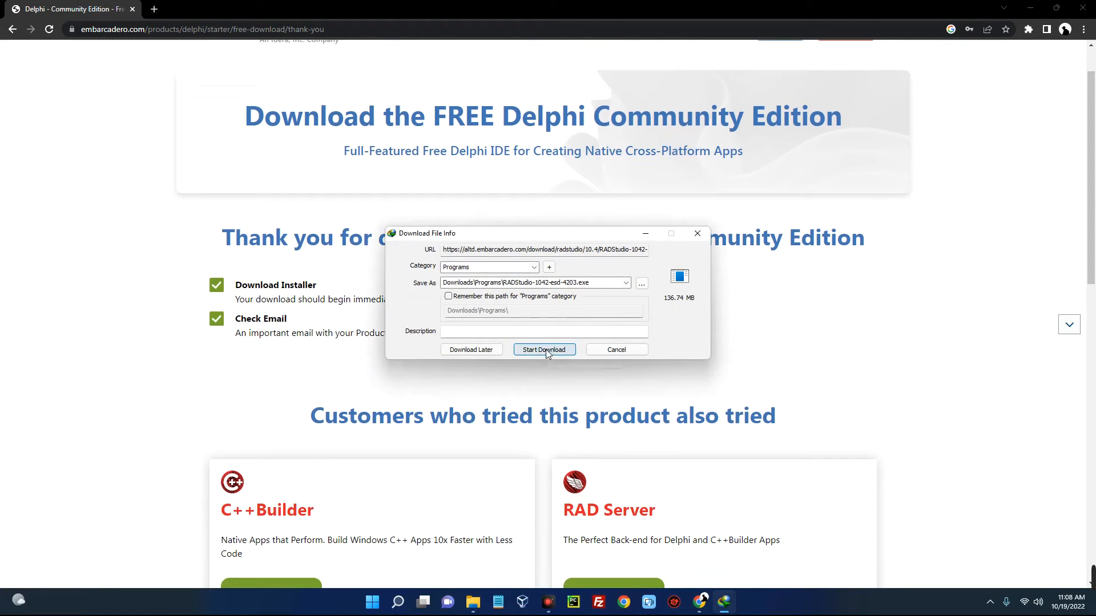
click(544, 349)
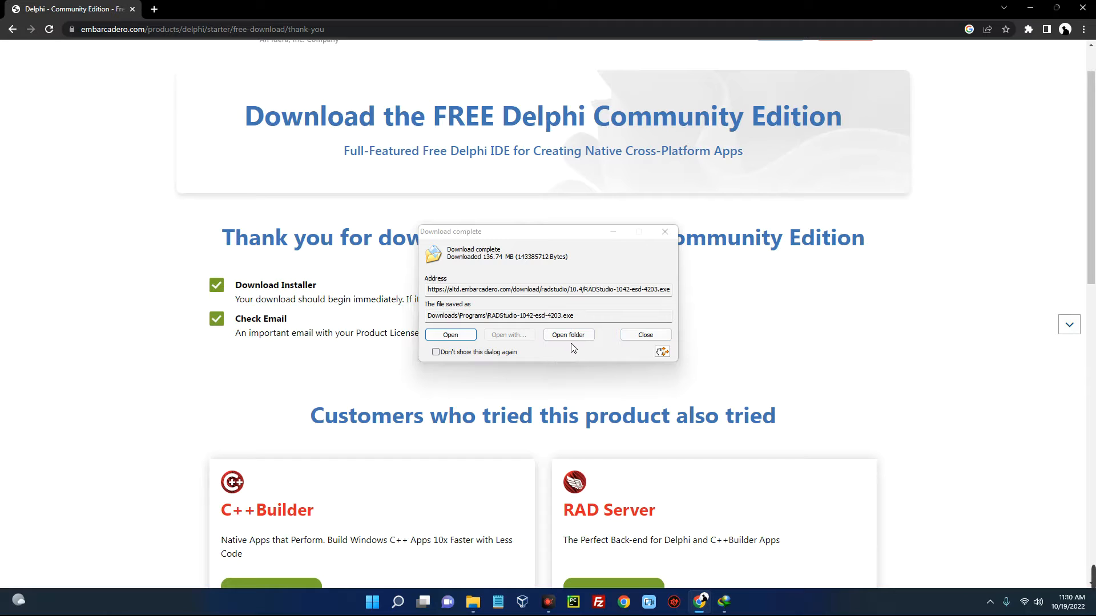
click(644, 334)
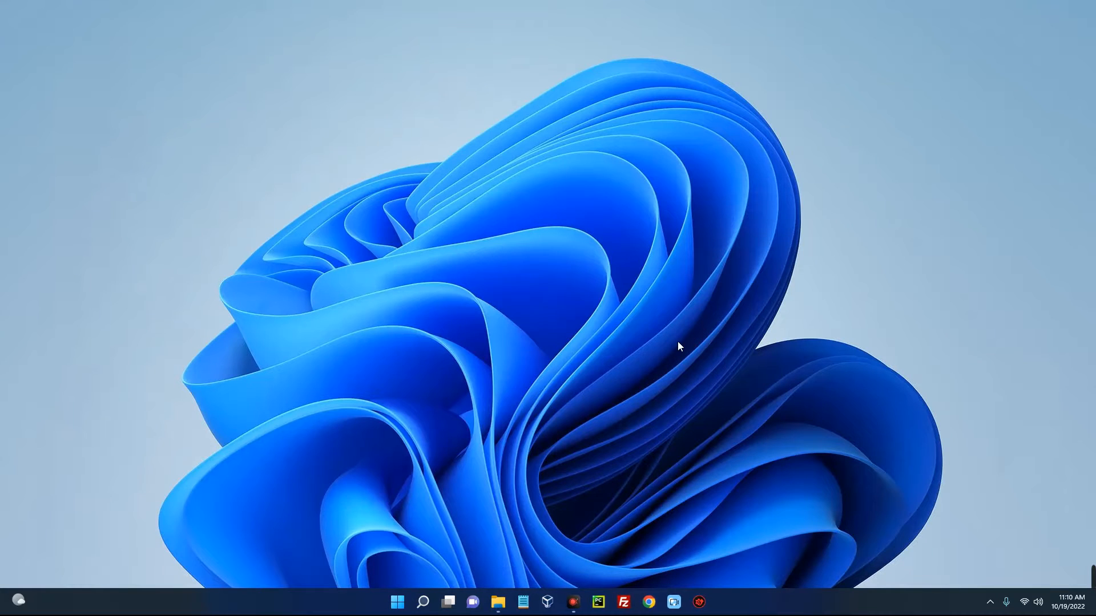
Launch the downloaded RAD Studio installer from the Downloads folder in File Explorer
click(497, 602)
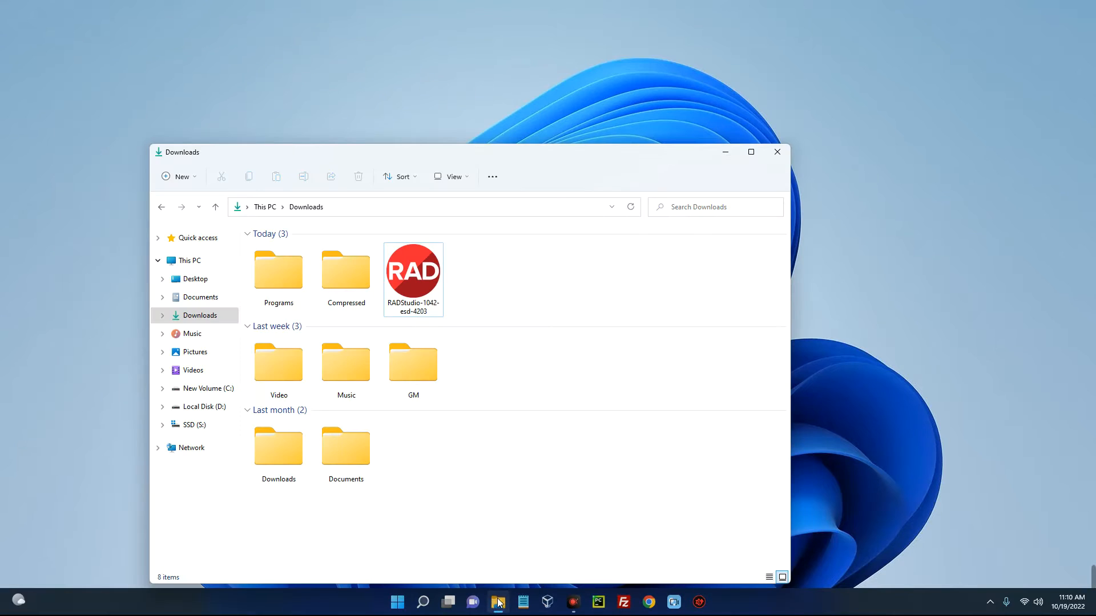
click(412, 276)
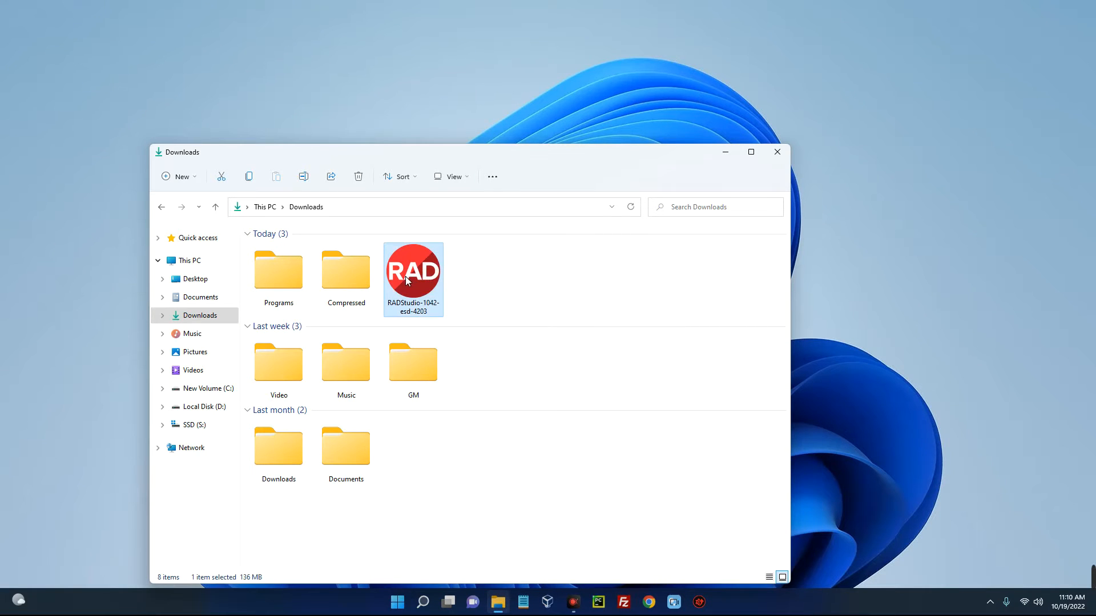
double_click(412, 269)
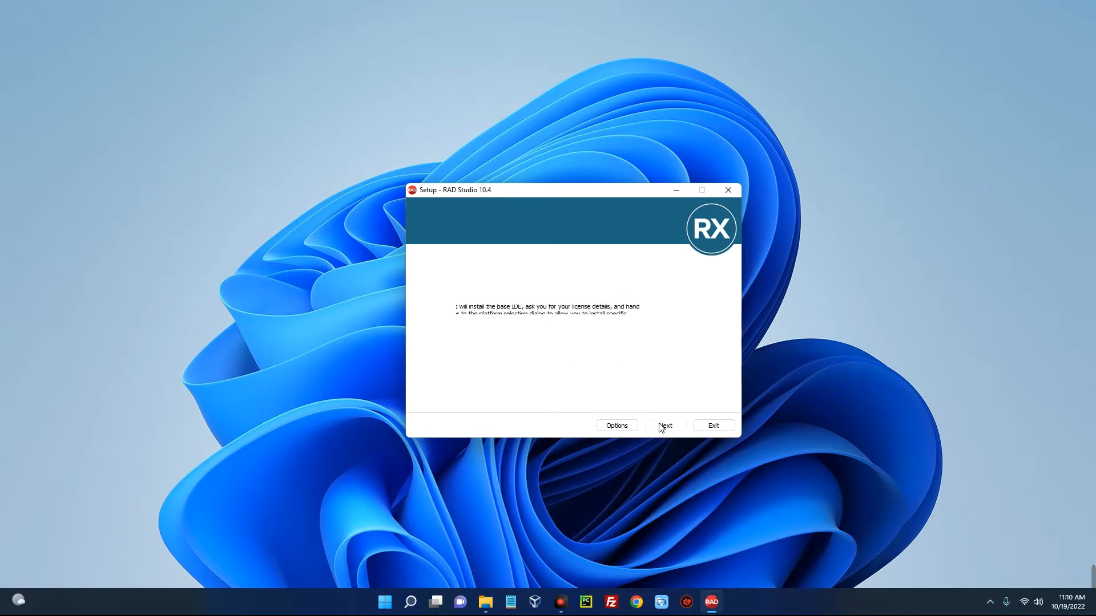
Continue past the intro and install using an existing product serial number
click(663, 425)
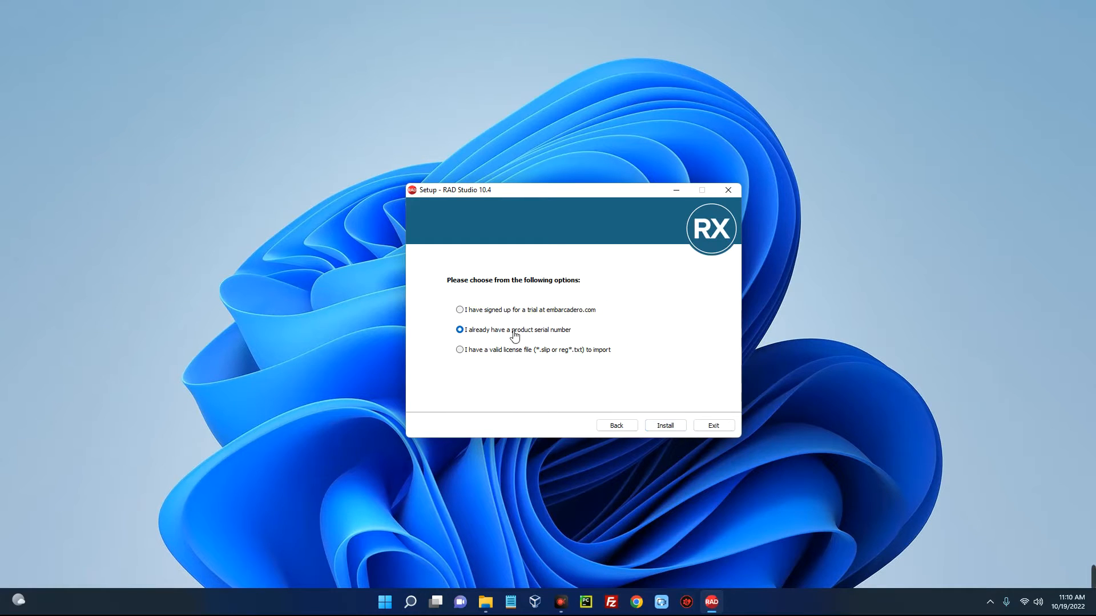
mouse_move(664, 426)
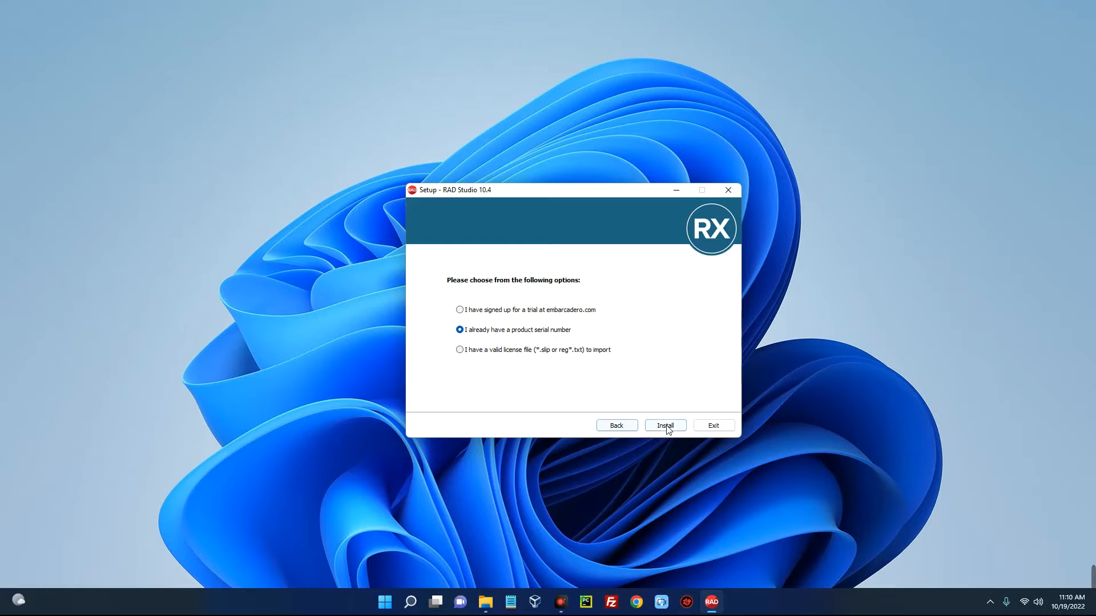
click(664, 425)
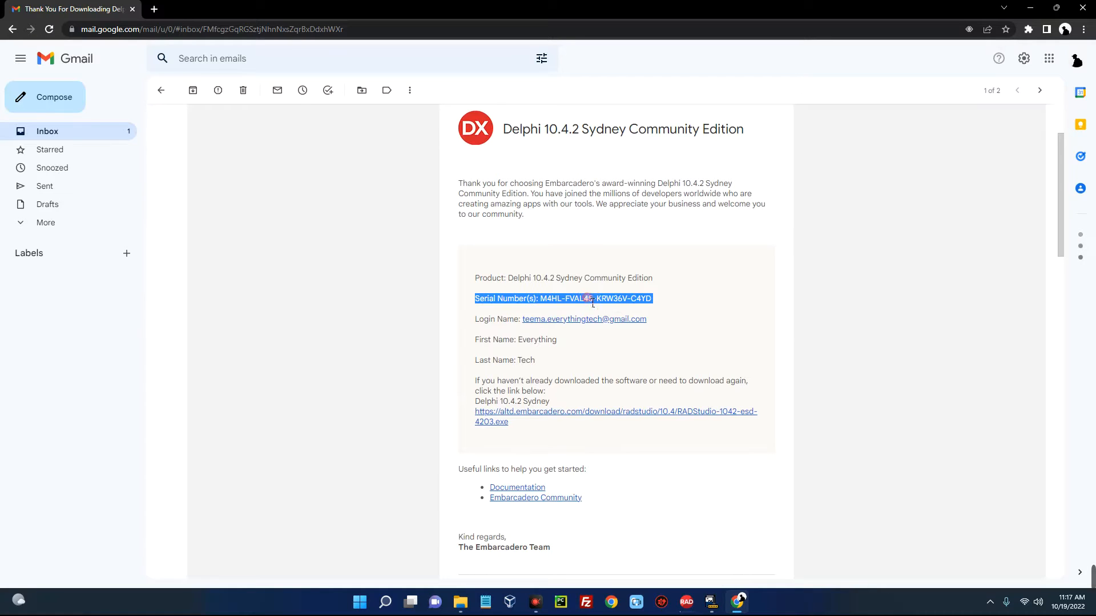
Select the Delphi 10.4.2 serial number in the Embarcadero email and copy it
click(656, 298)
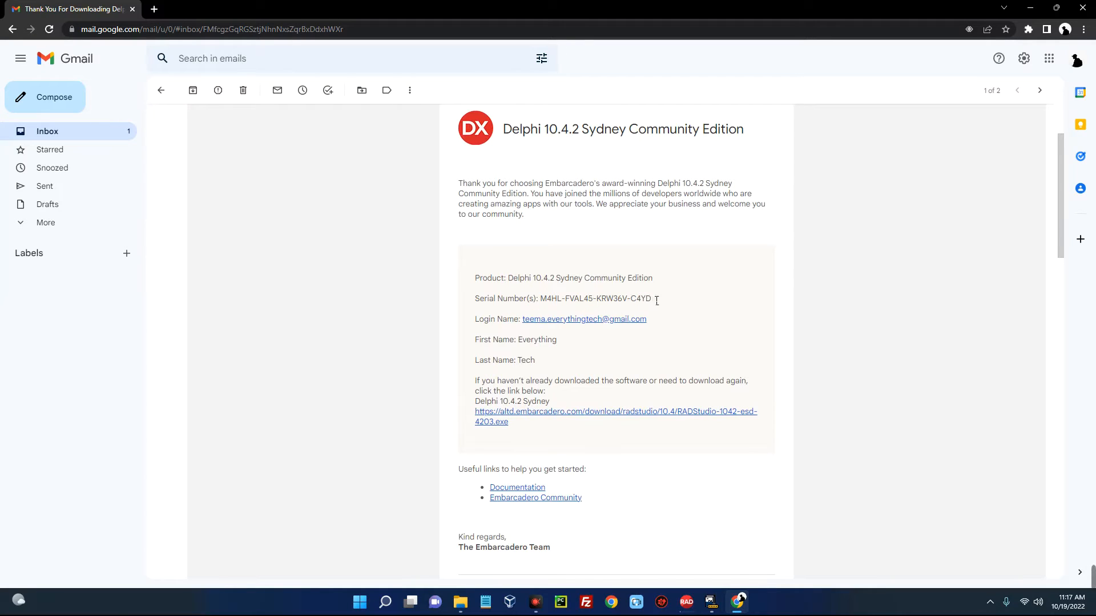
right_click(594, 298)
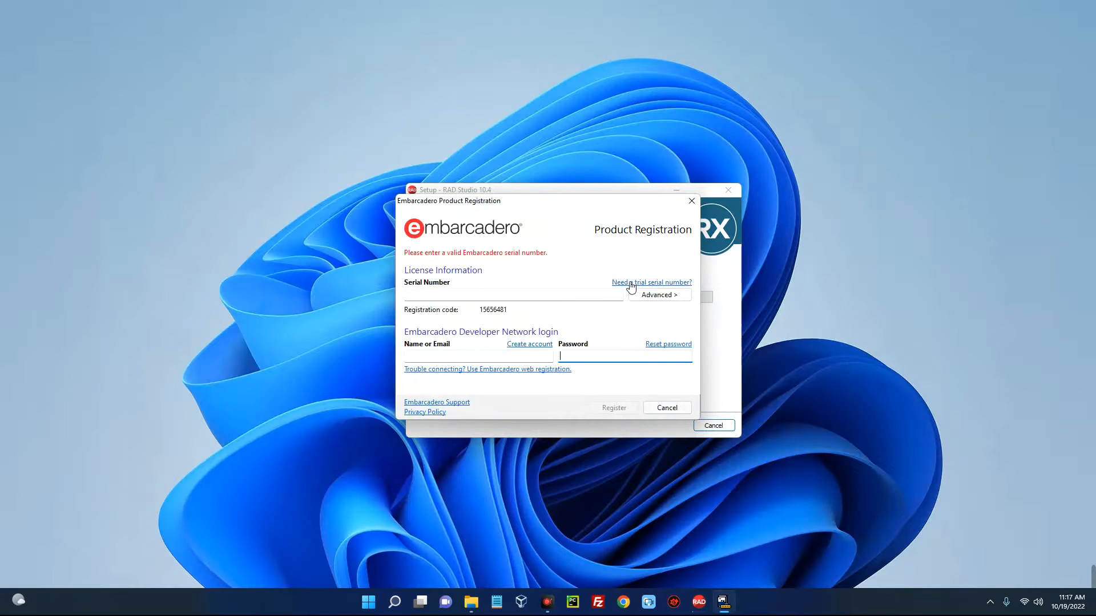
Paste the serial number into Product Registration and register the product
right_click(513, 293)
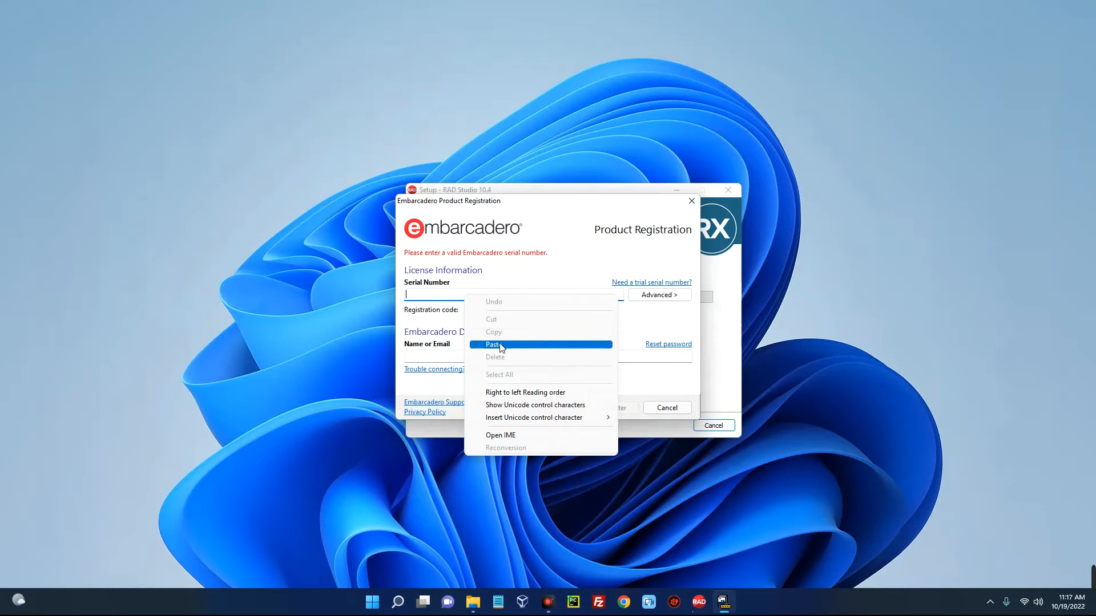
click(493, 344)
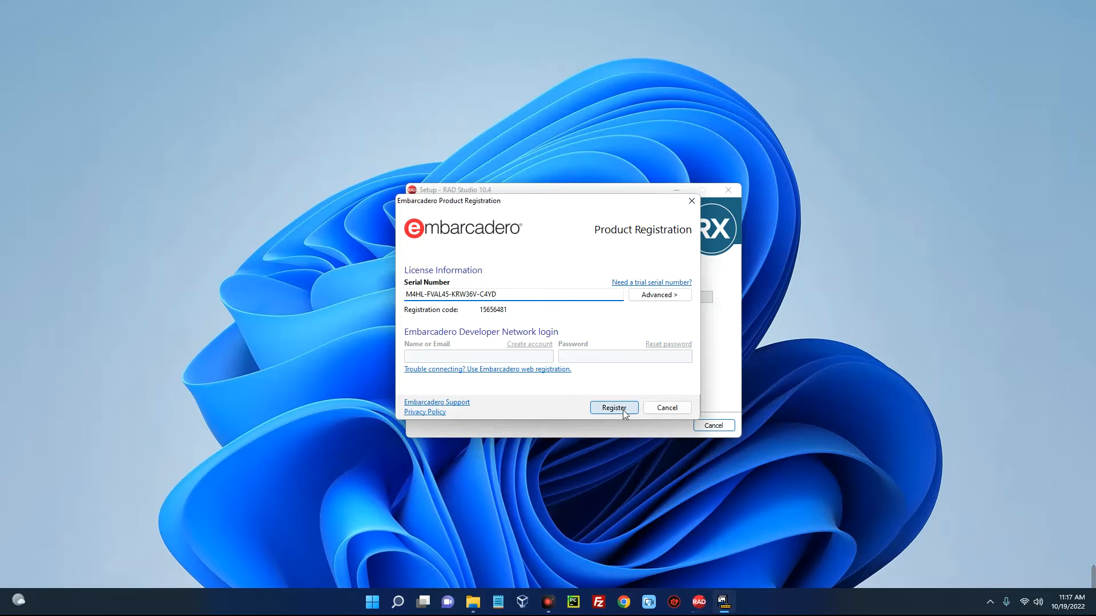
click(612, 407)
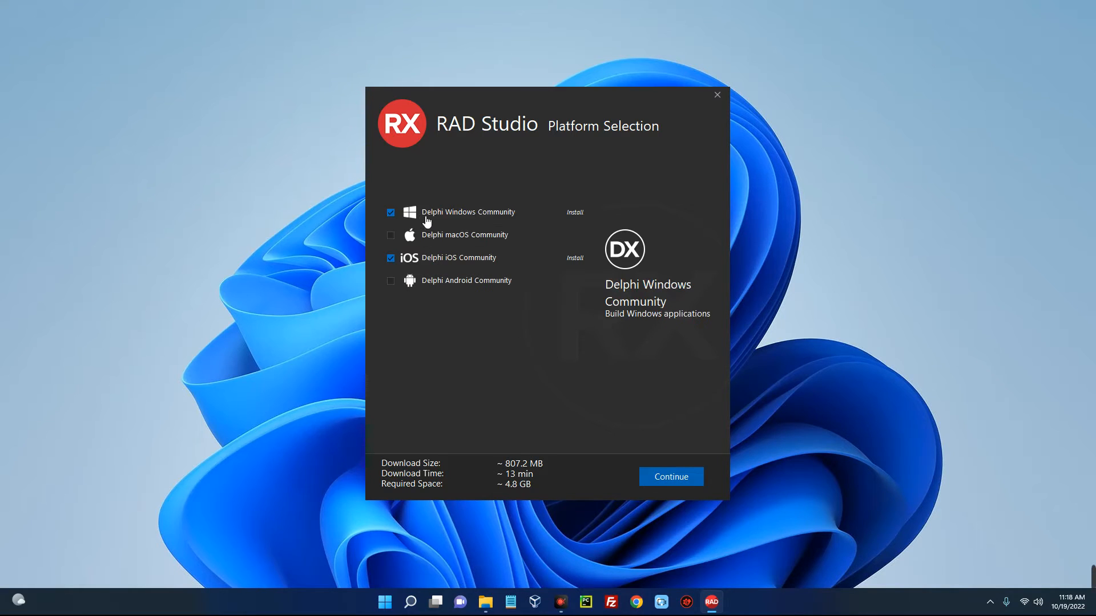
Keep only Delphi Windows Community in Platform Selection and continue to Additional Options
click(390, 256)
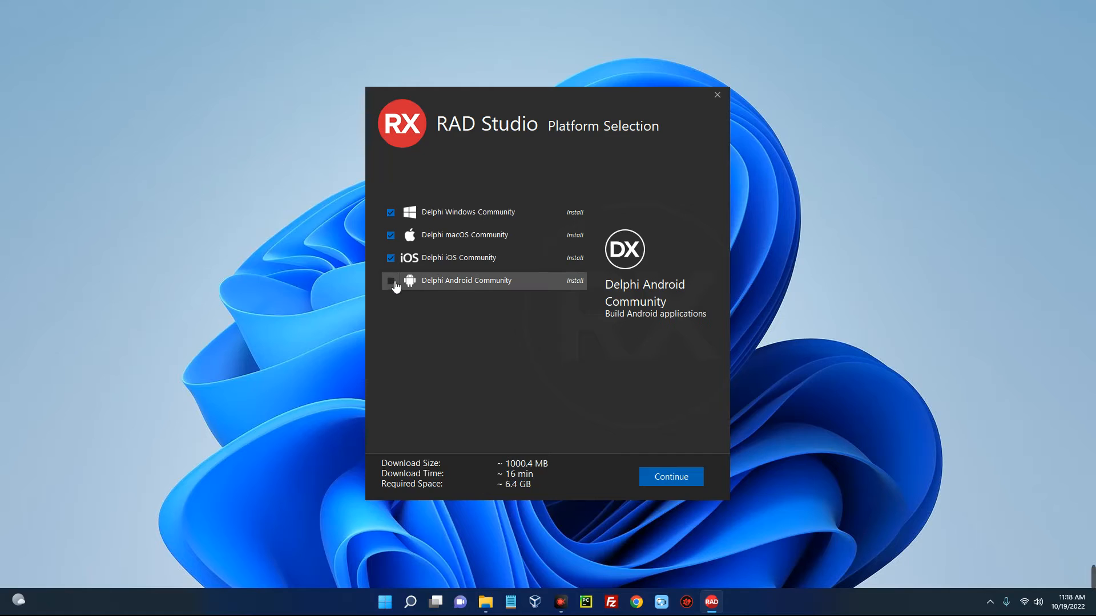
click(390, 281)
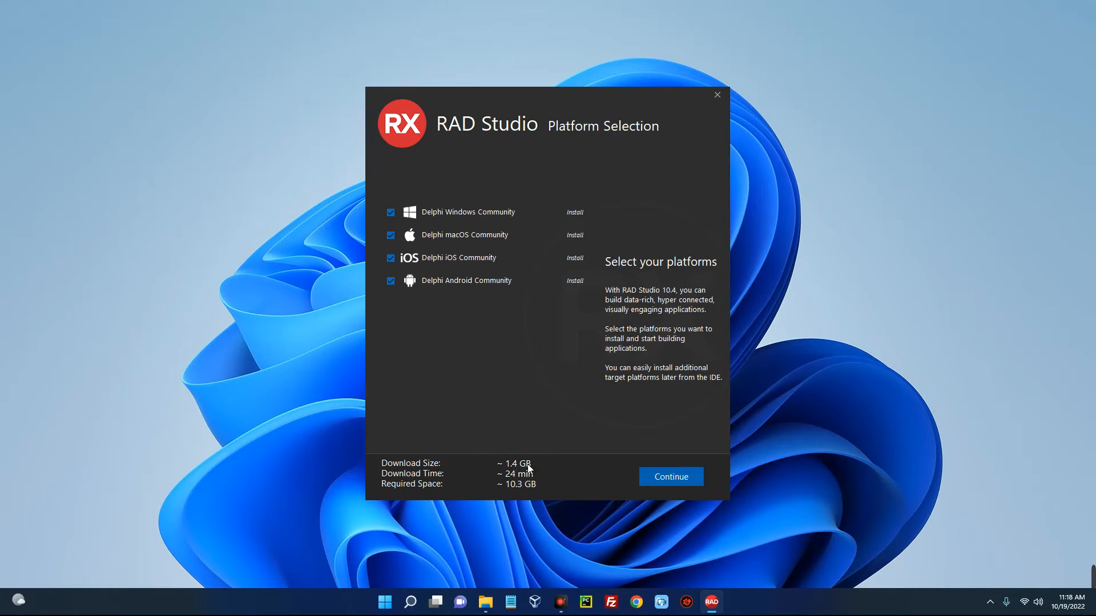
mouse_move(456, 339)
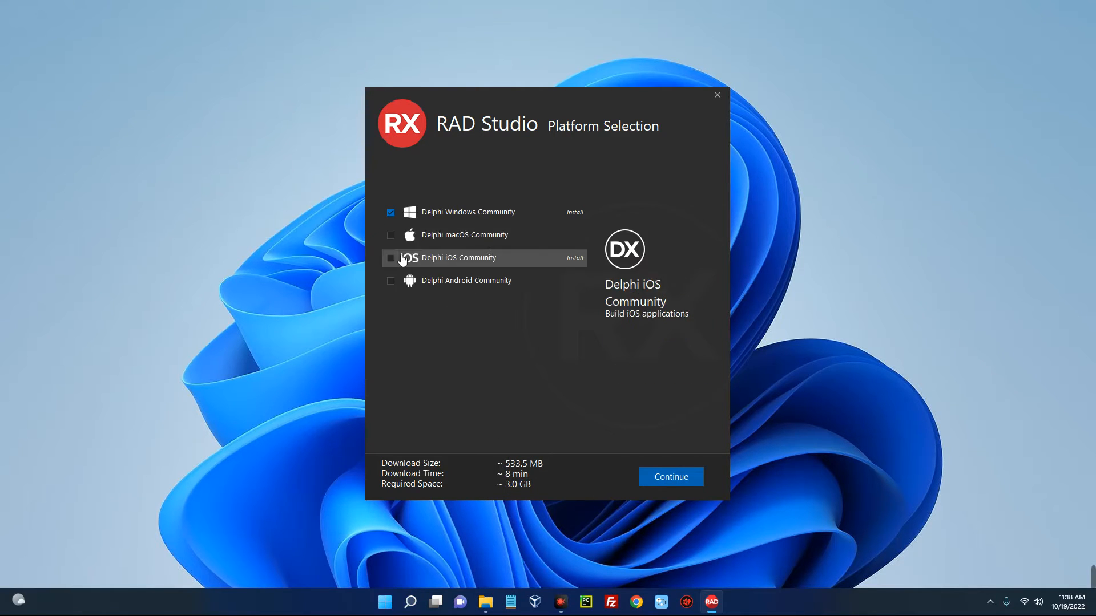
mouse_move(487, 327)
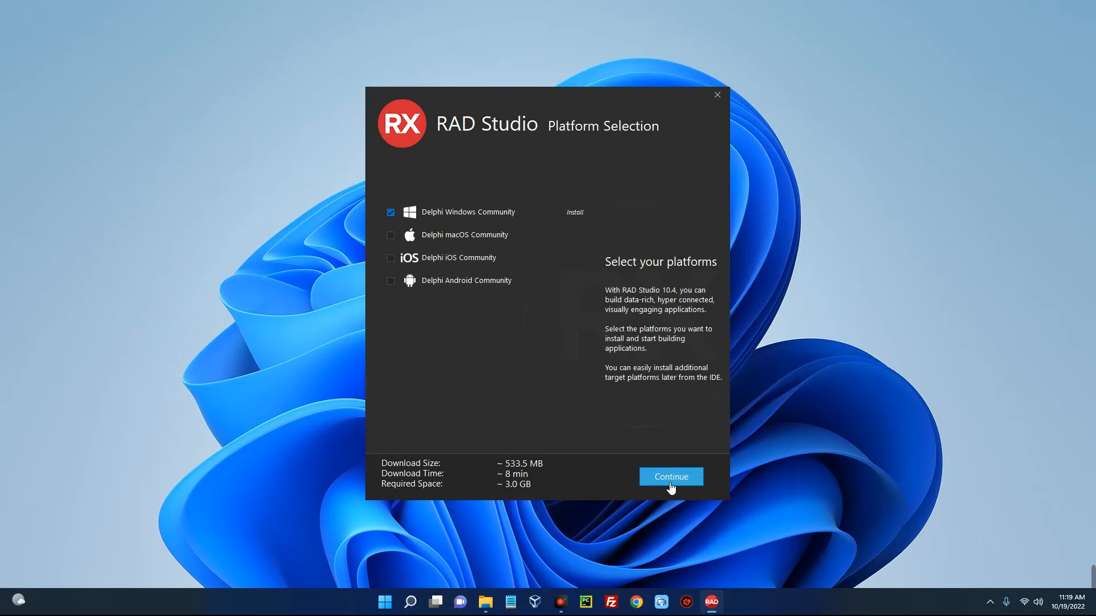
click(669, 477)
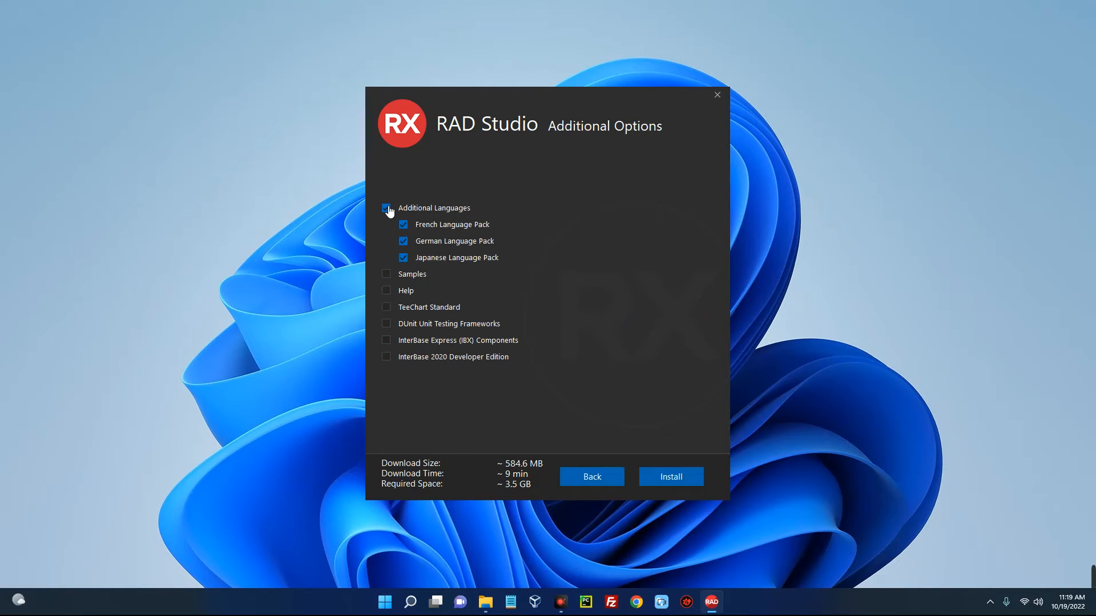
Clear Additional Languages, Samples, Help and TeeChart Standard, then start the install
click(387, 208)
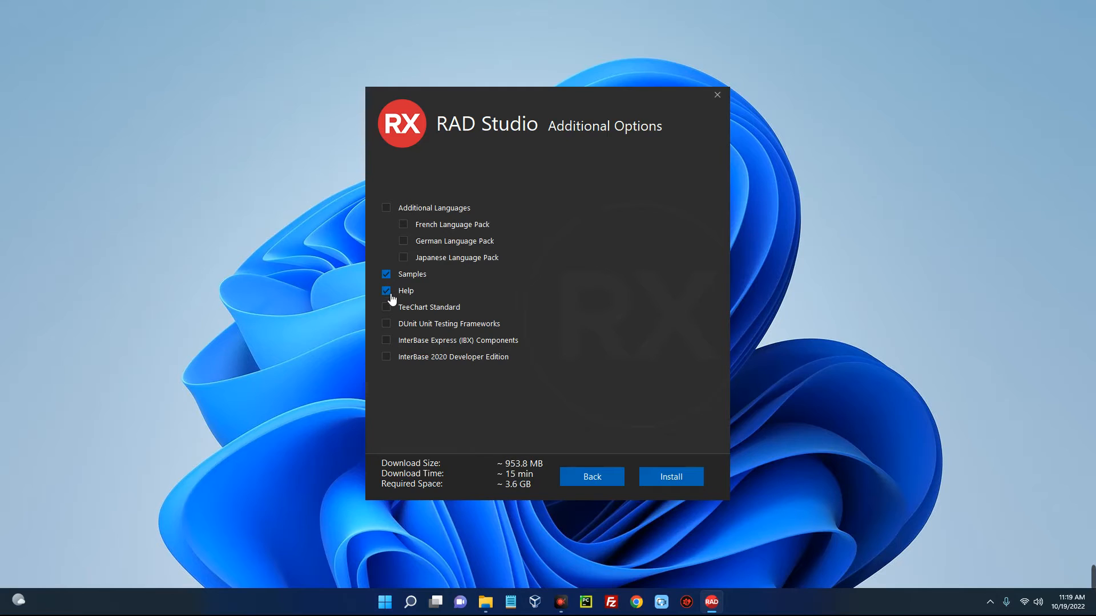
click(386, 307)
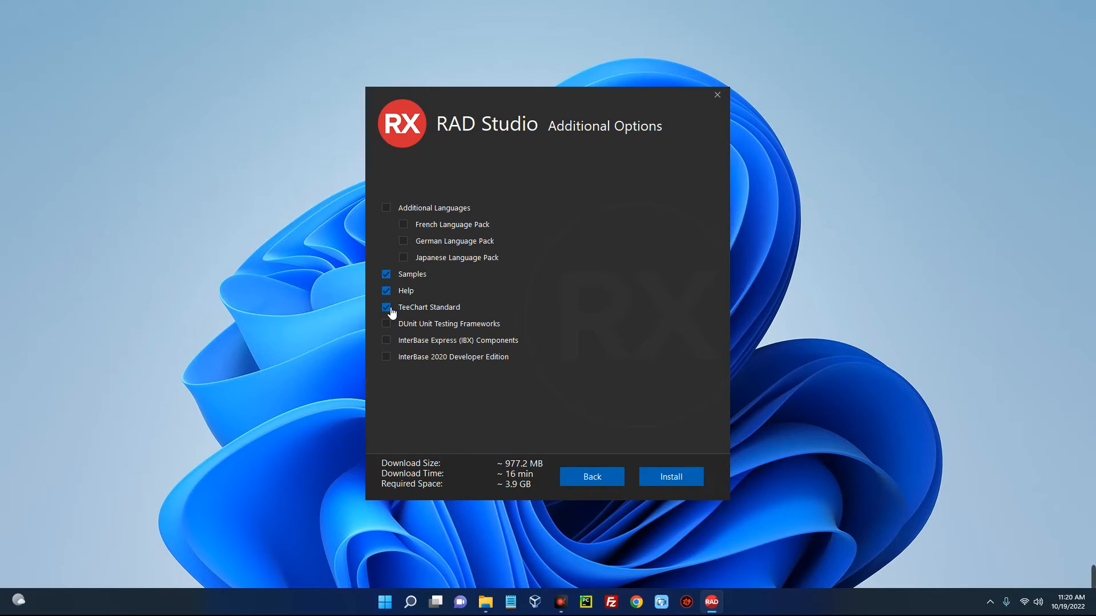
click(386, 307)
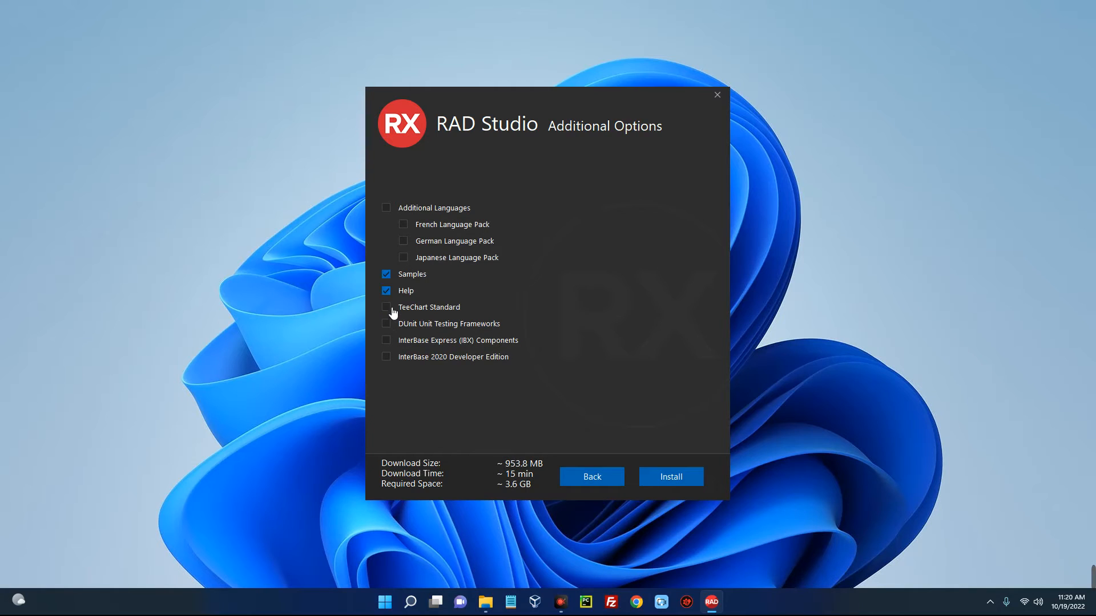
click(385, 273)
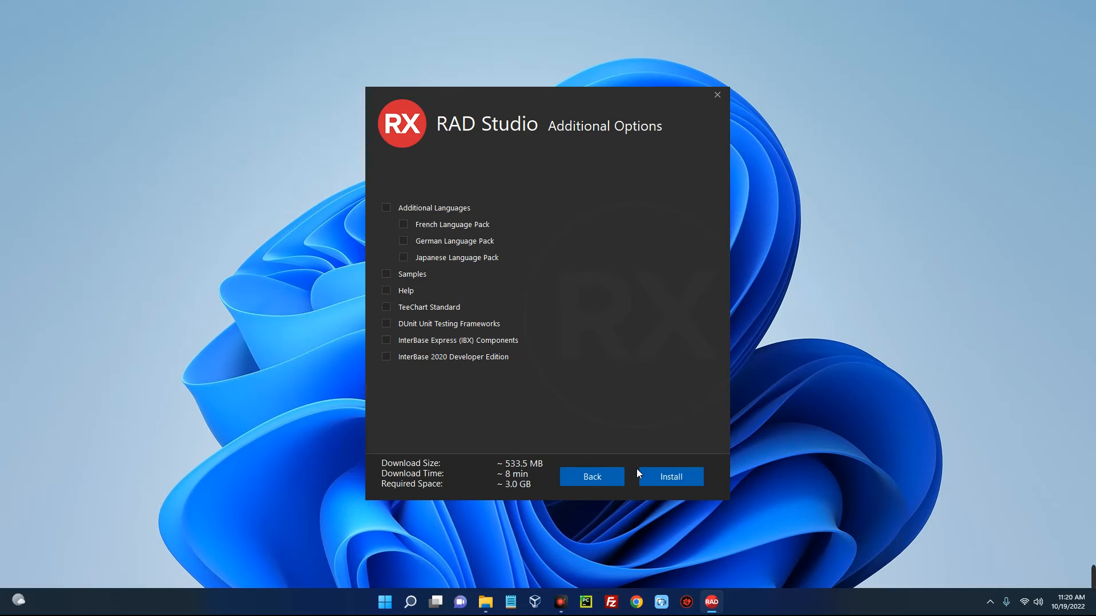
click(670, 477)
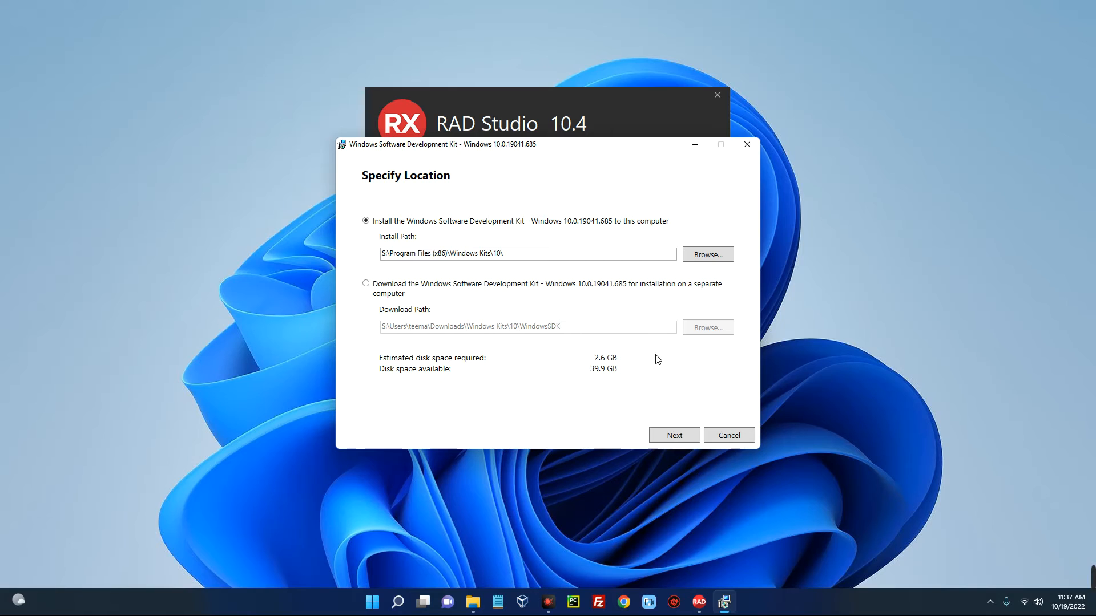
mouse_move(644, 360)
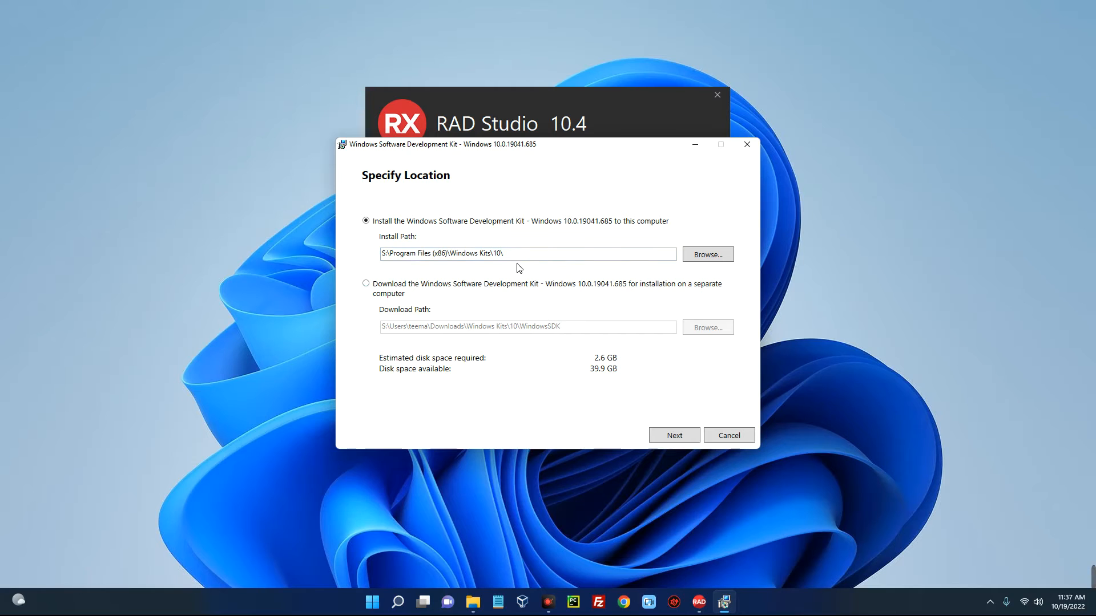
Accept the SDK's default location, privacy choice and license, and install all features
click(674, 435)
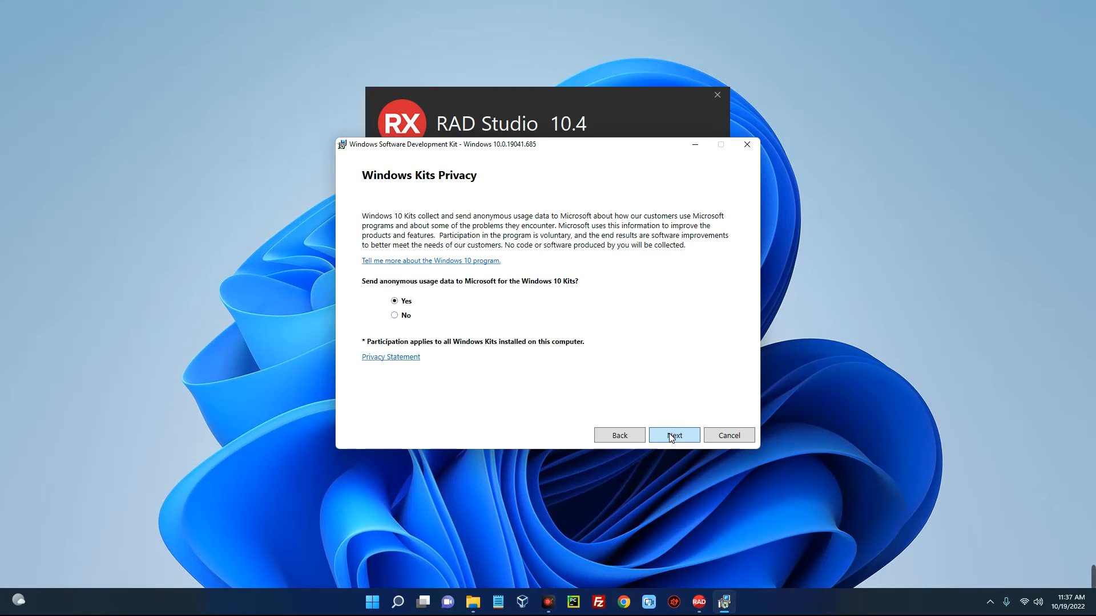
click(672, 435)
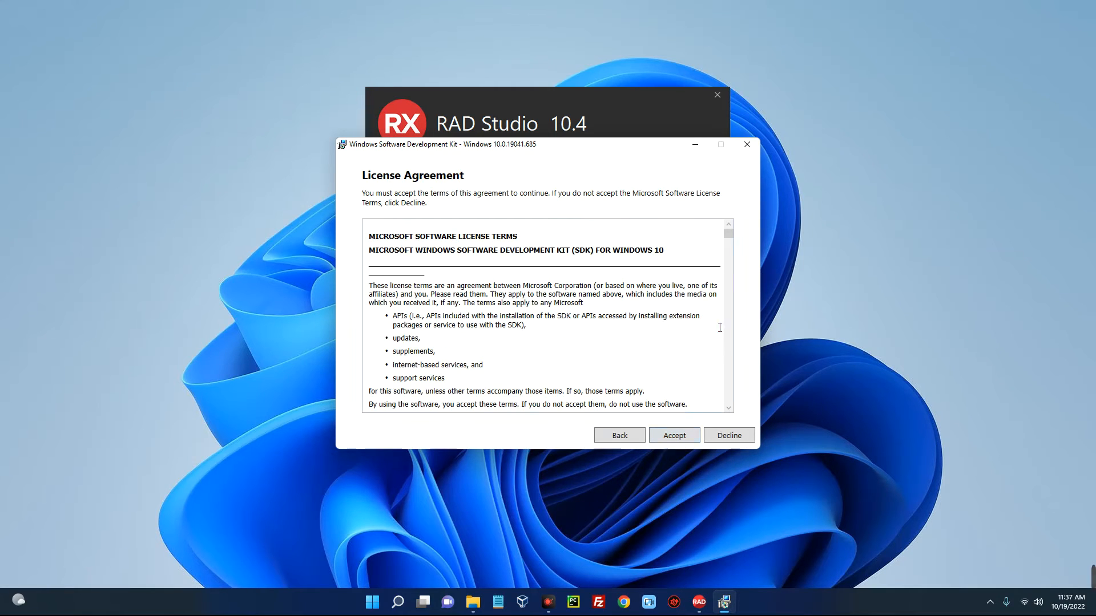
click(674, 435)
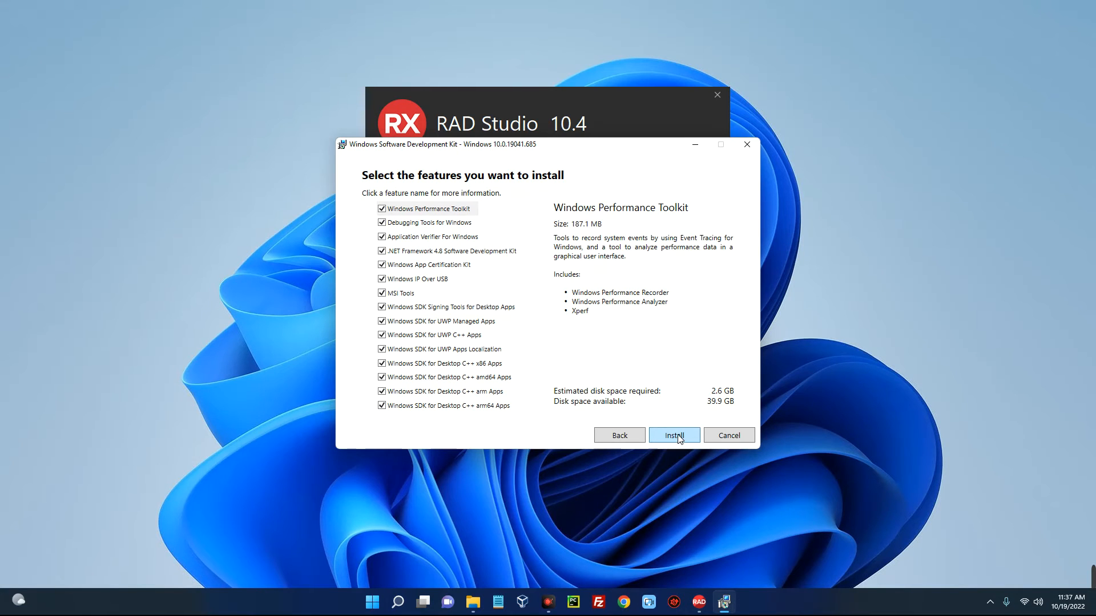
click(674, 435)
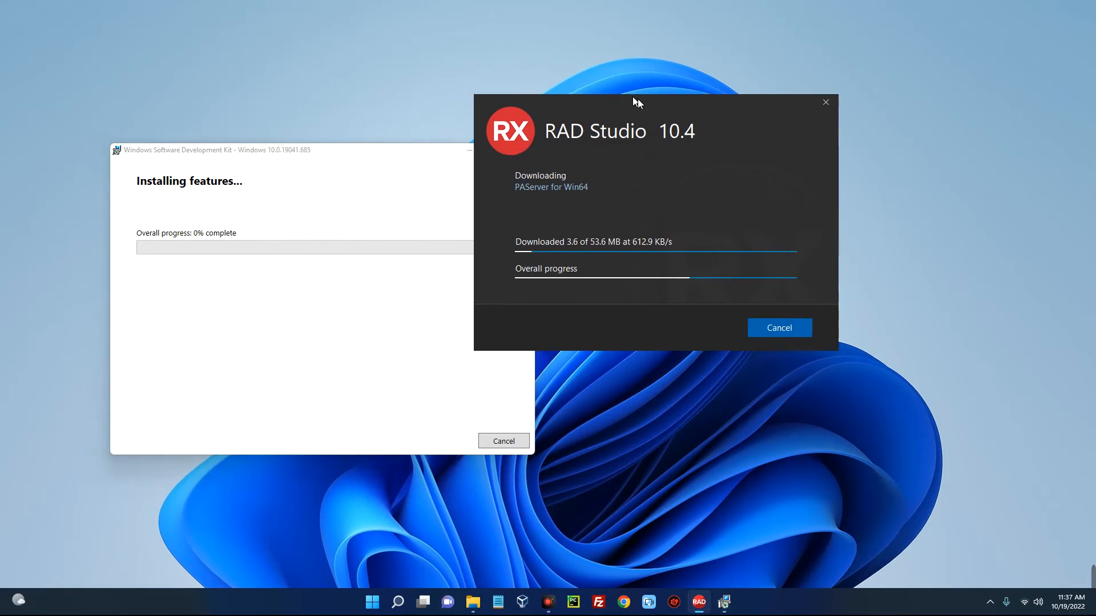
Move the installer aside and, once completed, start working in the new Delphi IDE
drag(635, 101, 720, 113)
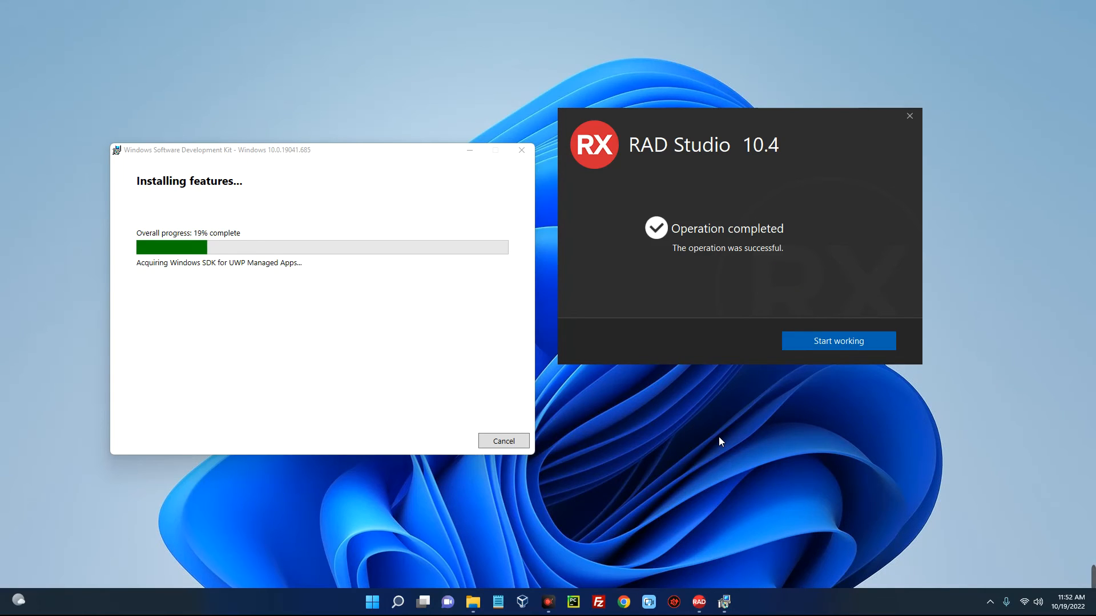
mouse_move(813, 399)
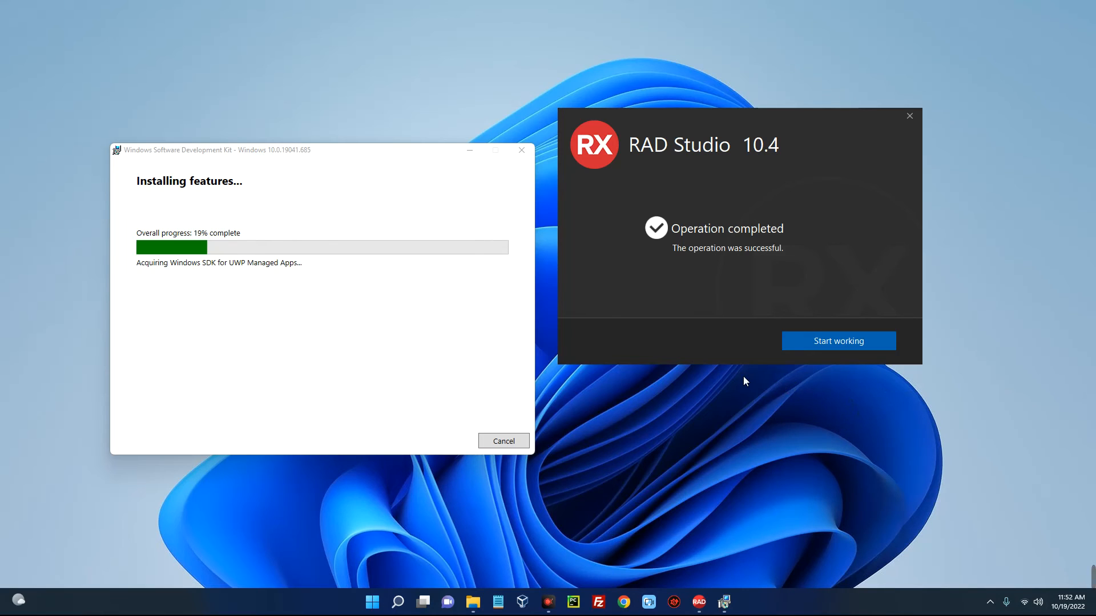
mouse_move(726, 376)
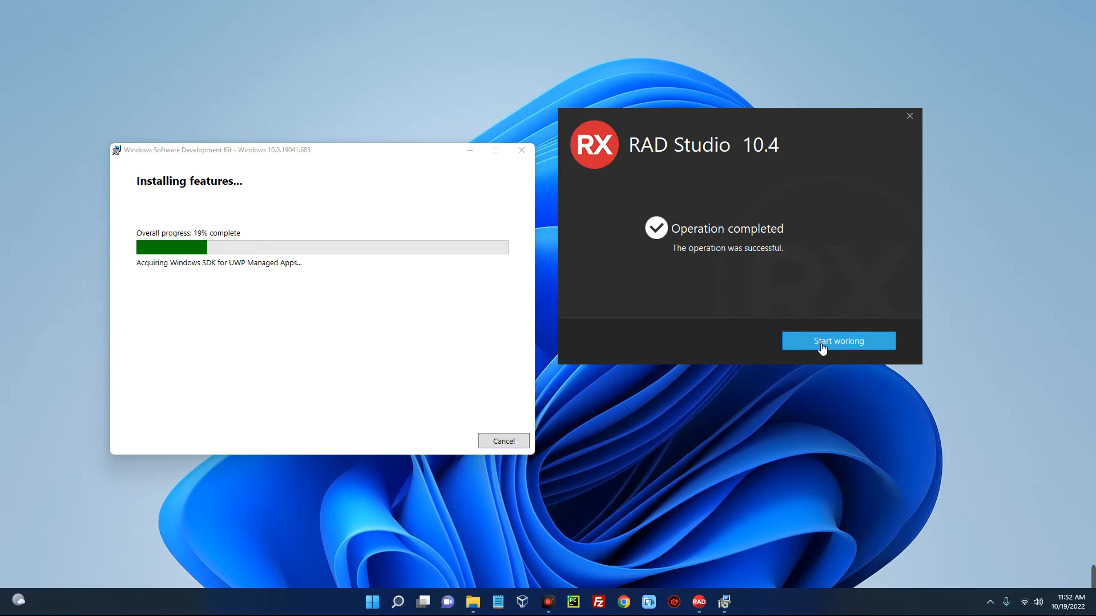
click(836, 341)
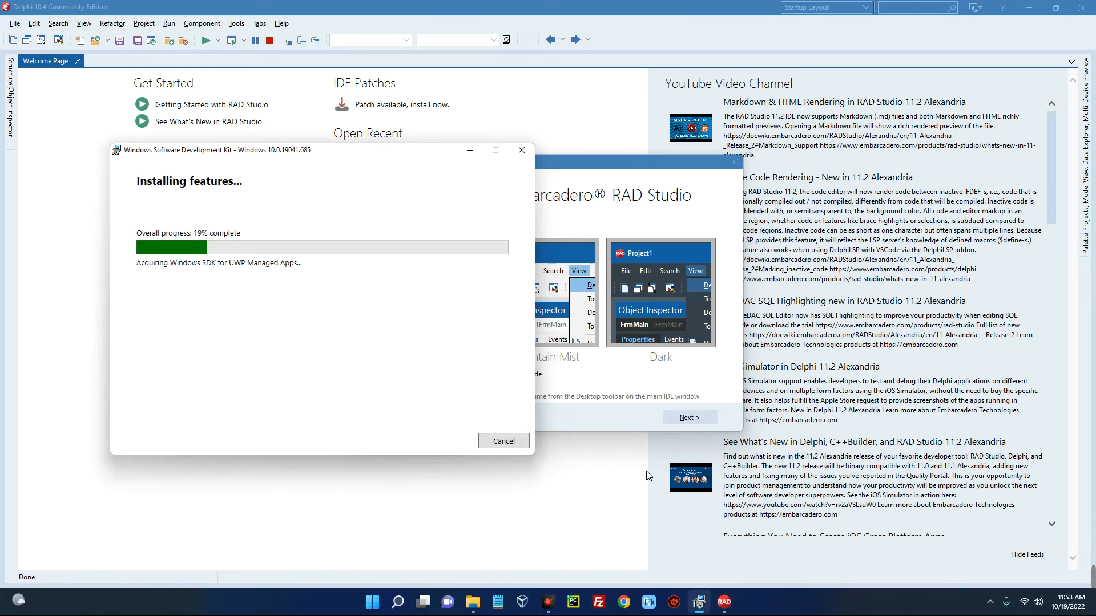
mouse_move(568, 504)
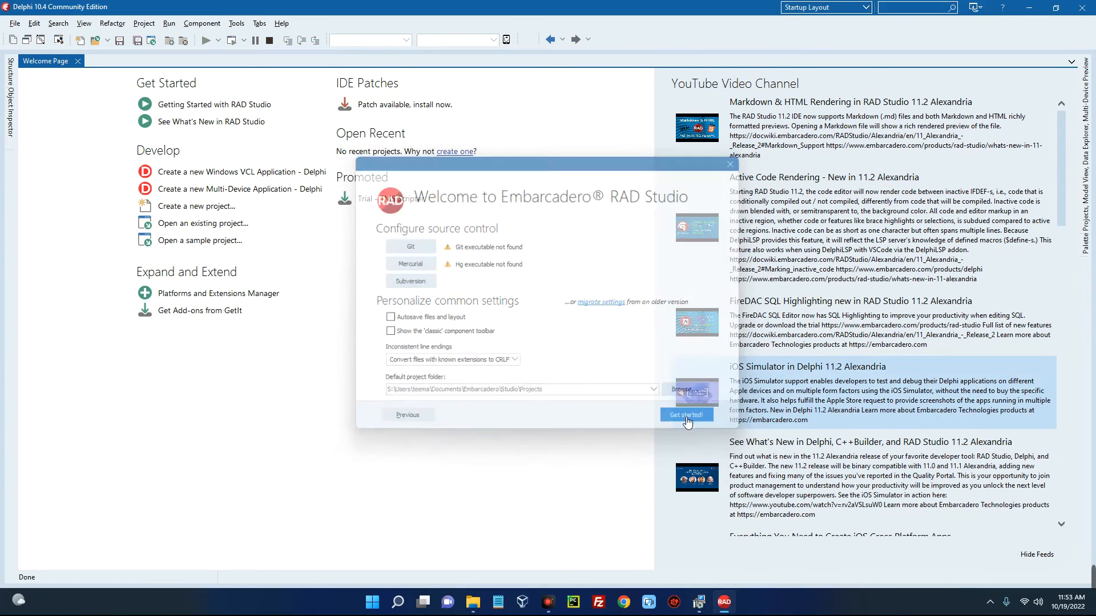
Finish the Welcome to Embarcadero RAD Studio wizard with defaults via Get started
click(686, 415)
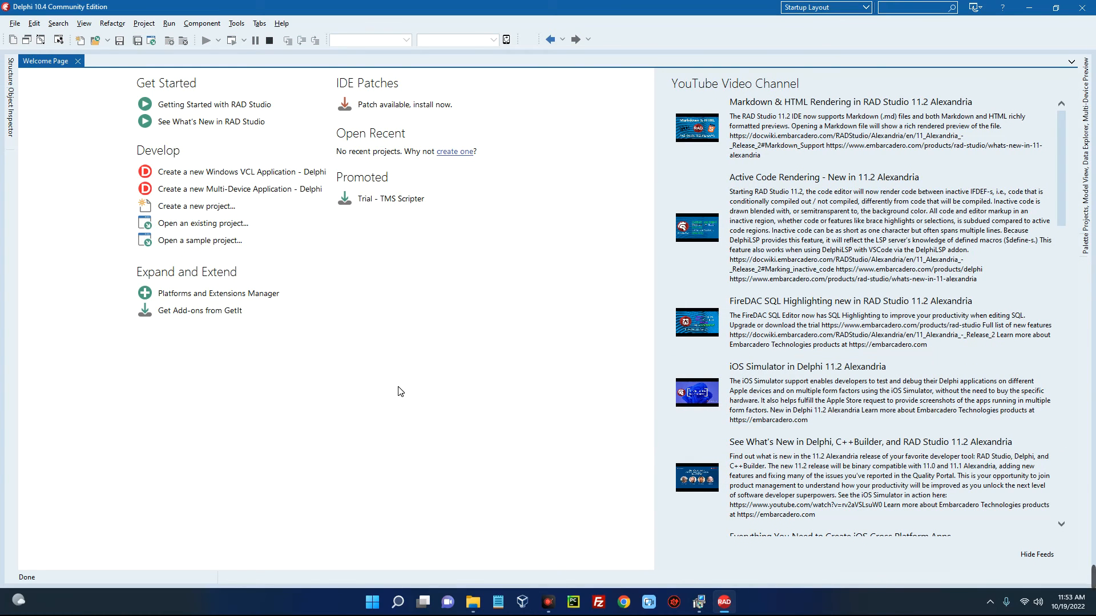
mouse_move(431, 359)
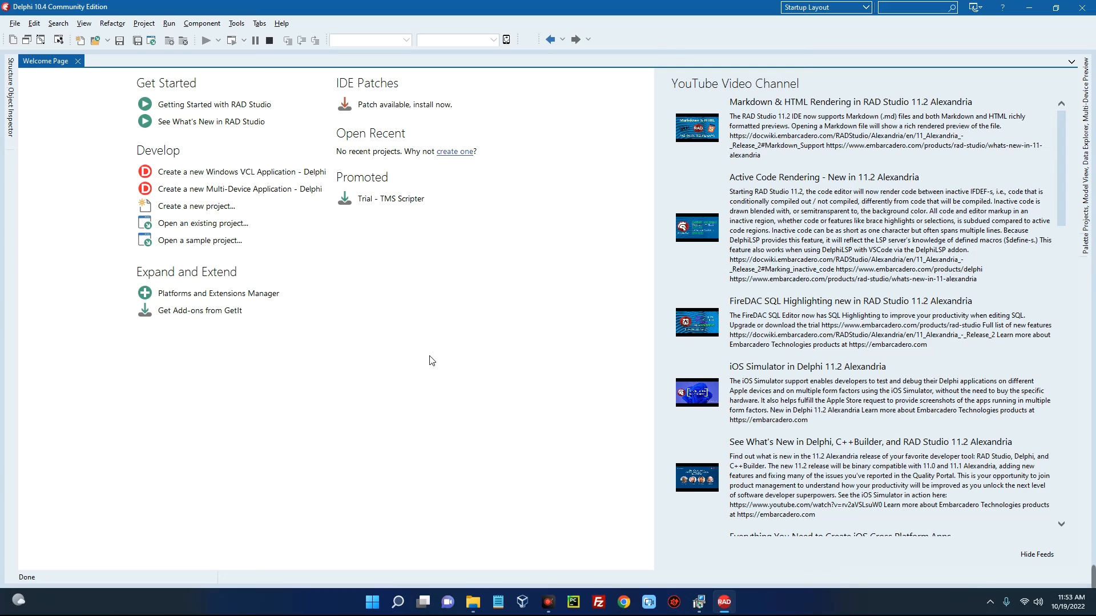